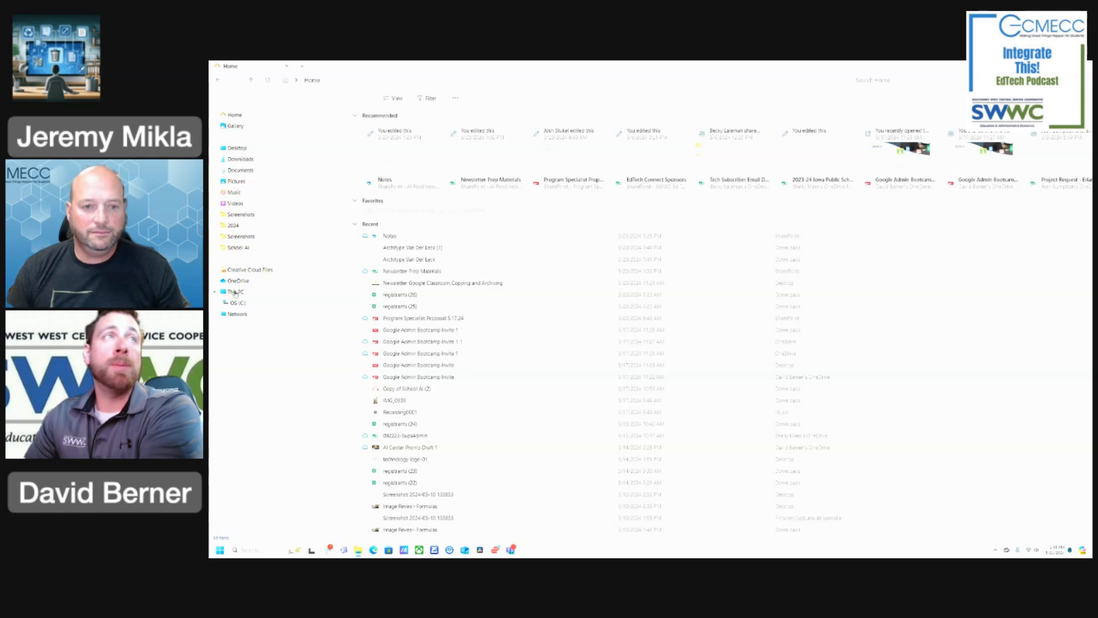
Step: Show This PC in the navigation pane to list the OS (C:) drive
left_click(236, 291)
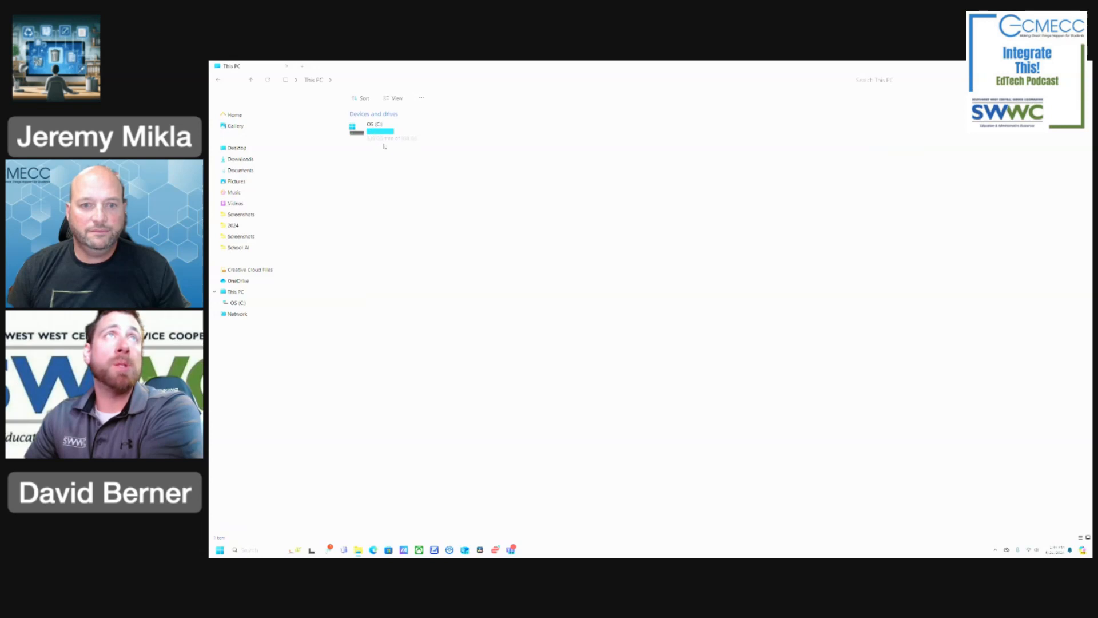
Step: Review the OS (C:) drive's used and free space in Properties, then show pinned apps
right_click(371, 129)
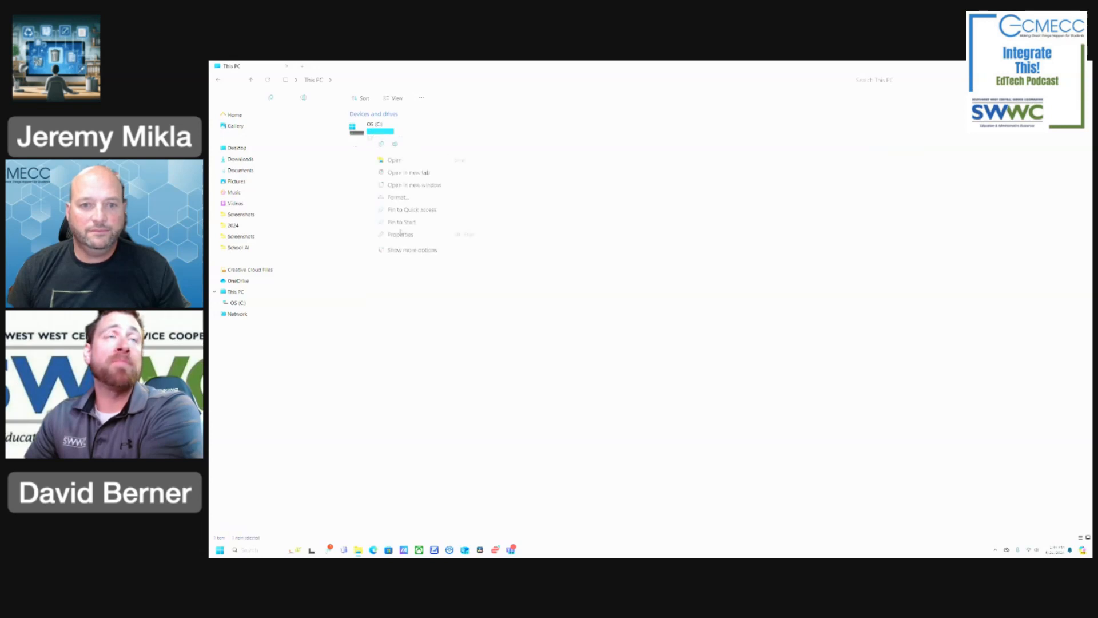
left_click(400, 233)
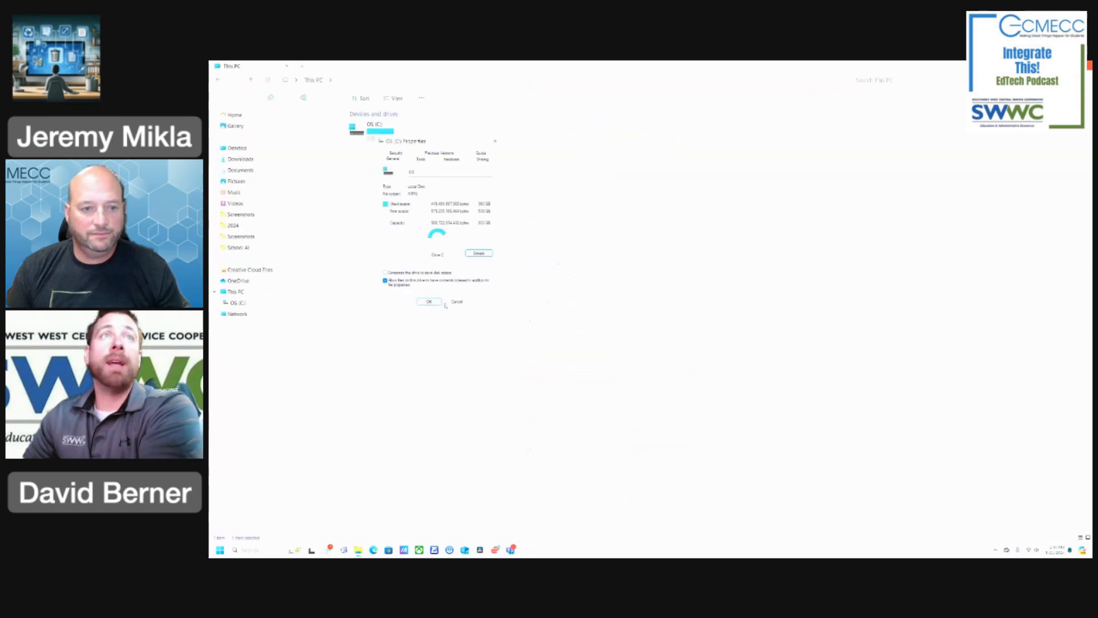
left_click(427, 302)
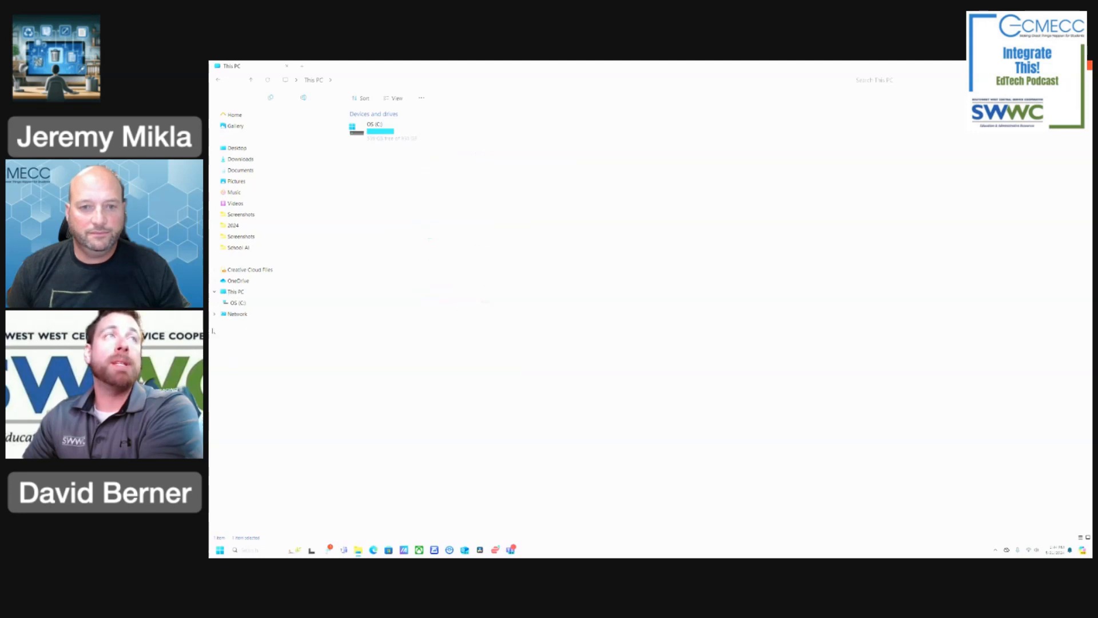
left_click(219, 549)
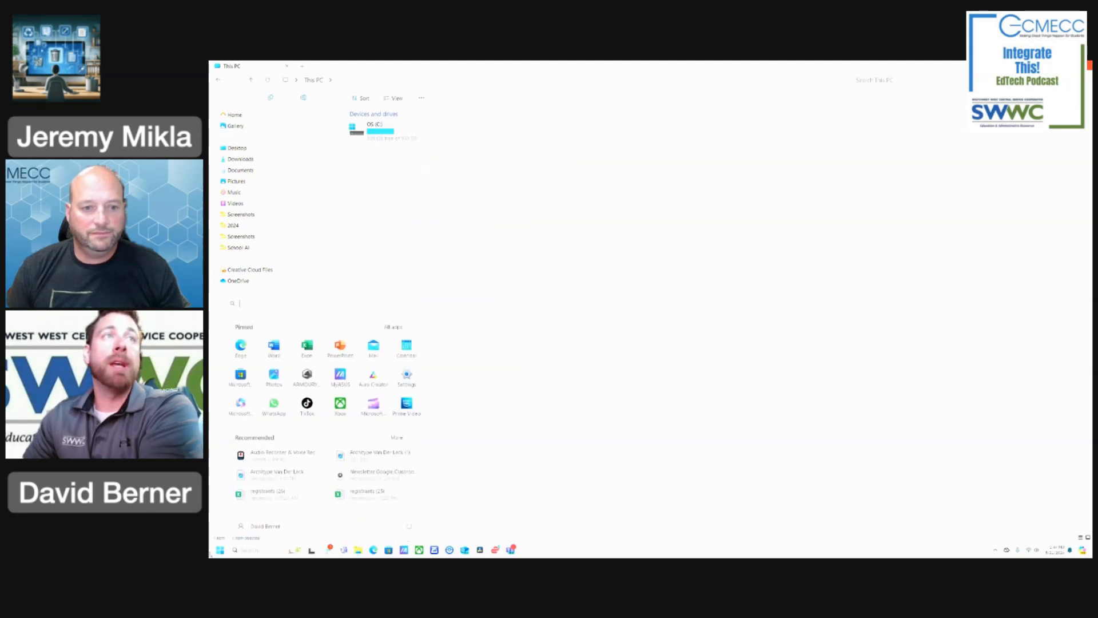